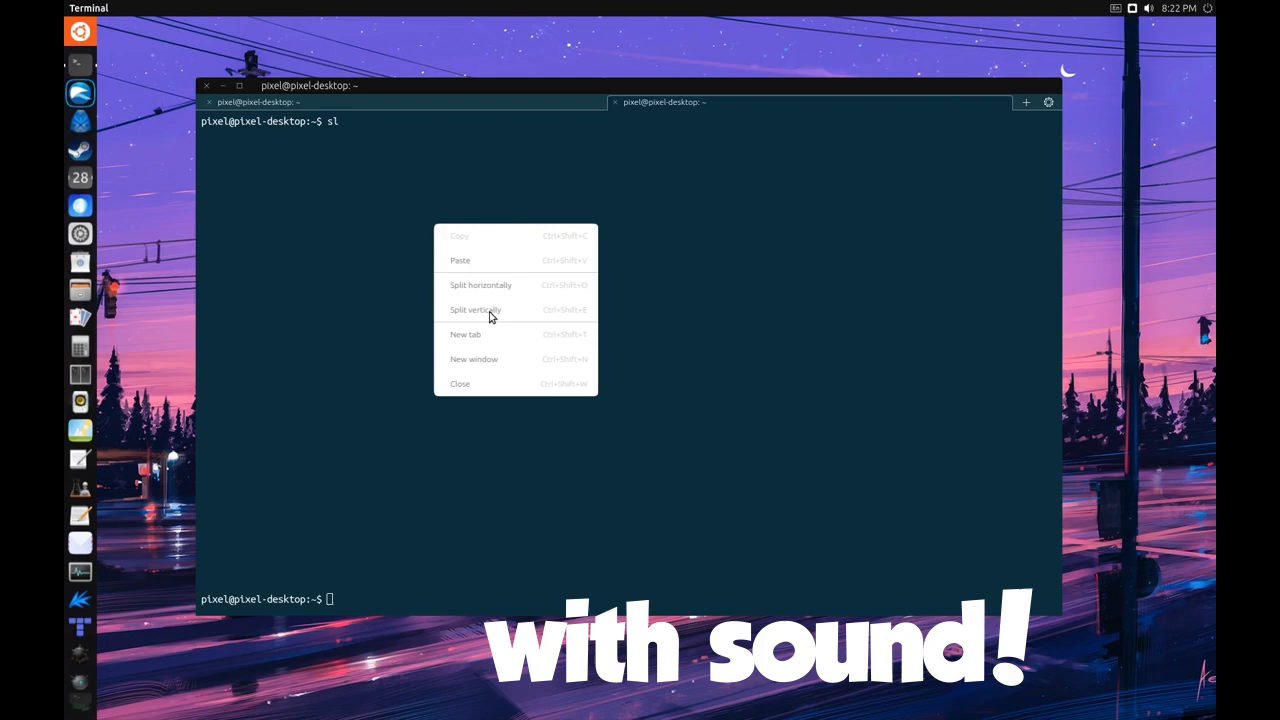
Split the terminal vertically twice into columns and run top in a pane
click(476, 309)
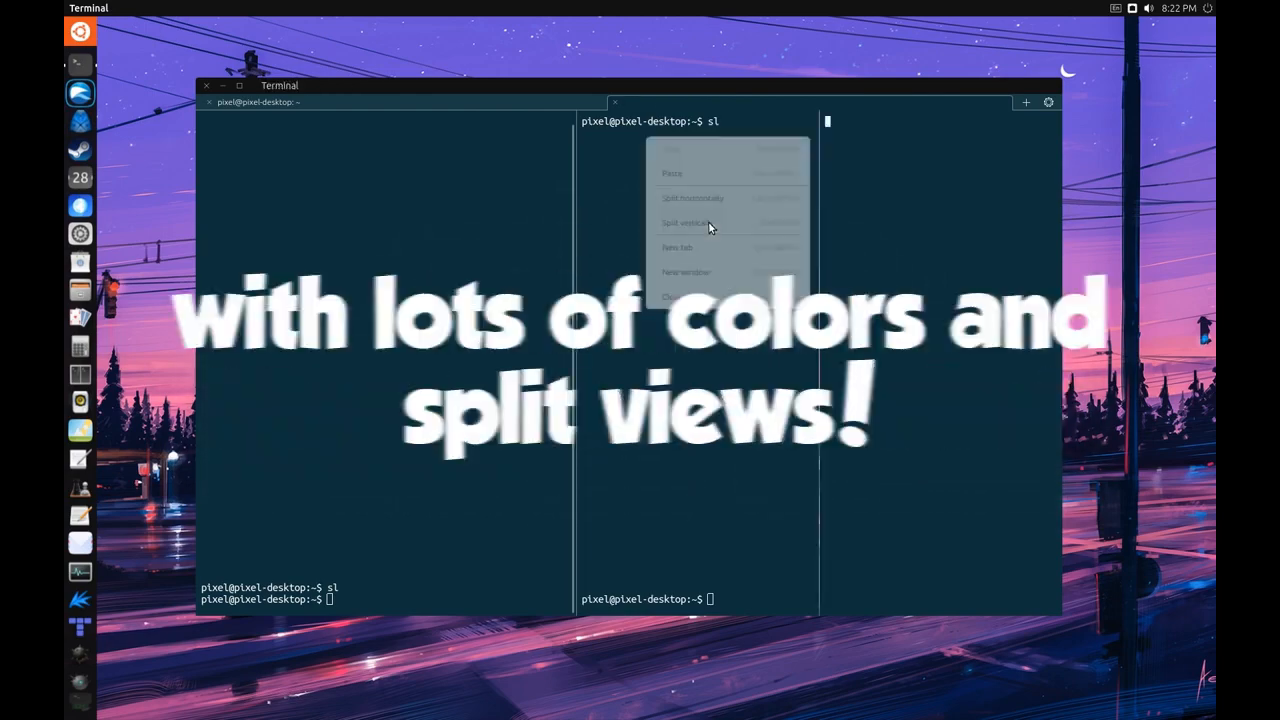
click(685, 222)
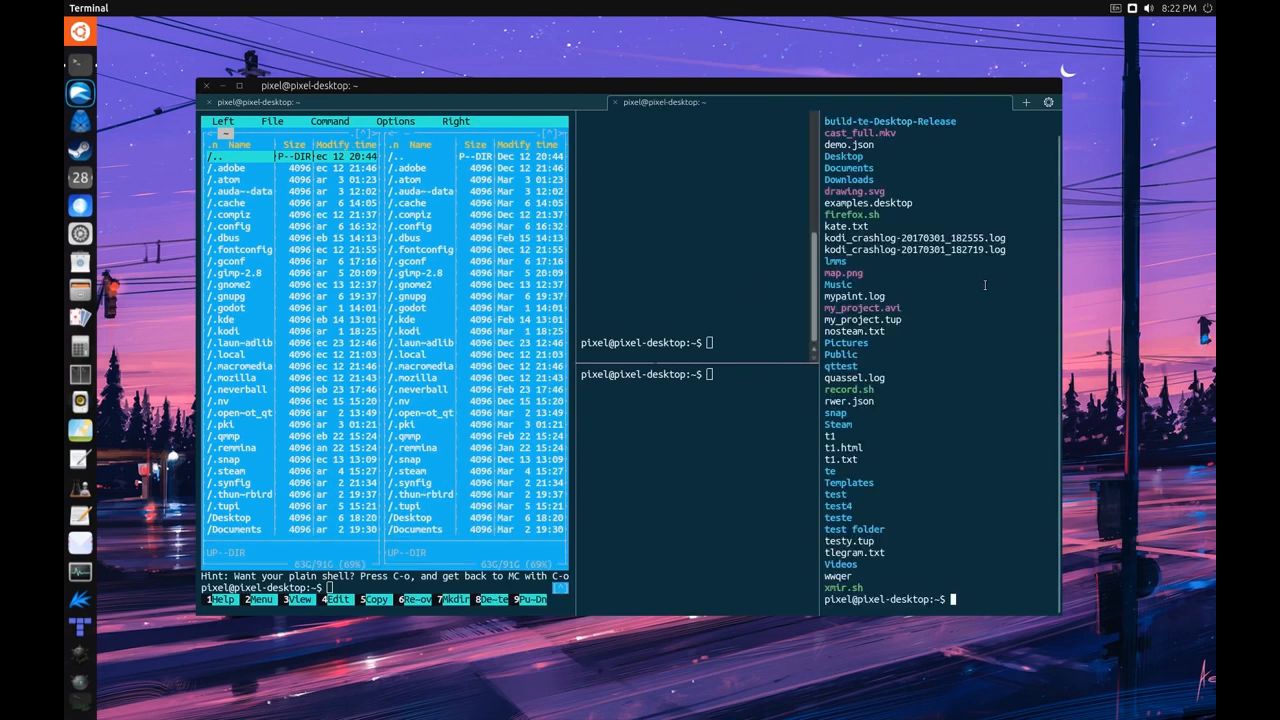
text(top)
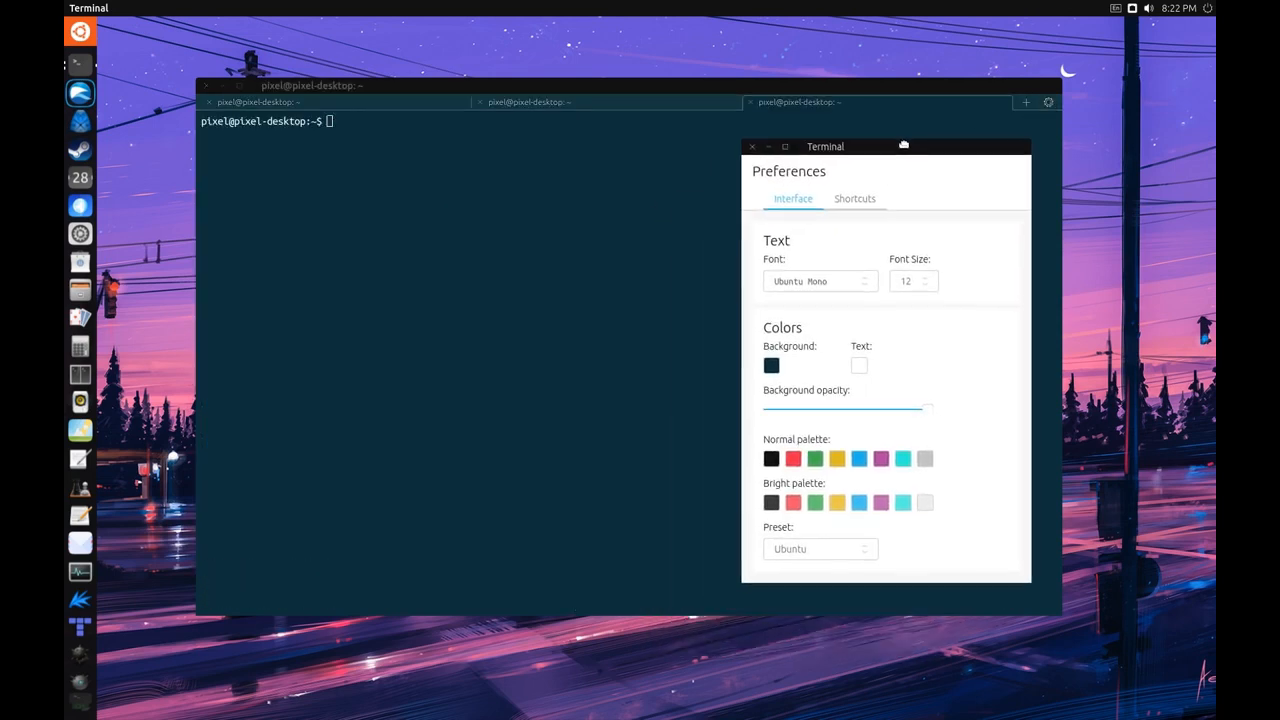
Set a red-orange background color and lower the background opacity slider
click(771, 365)
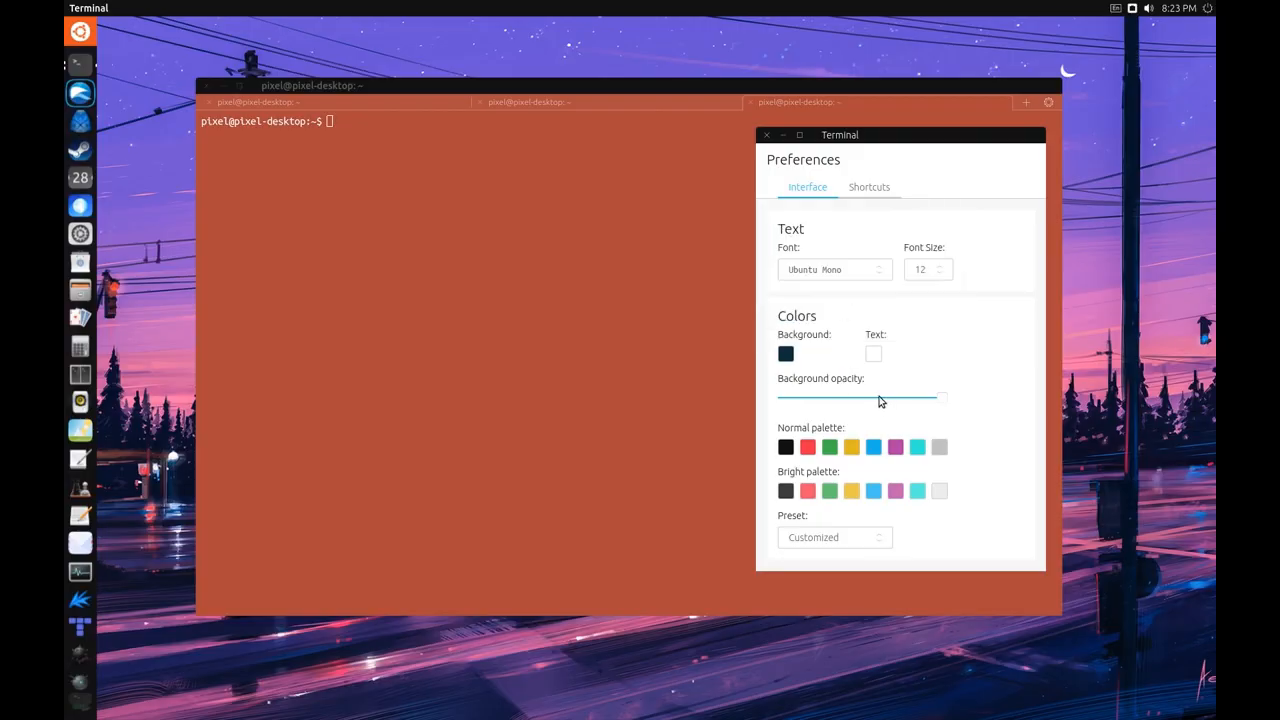
drag(880, 397, 945, 397)
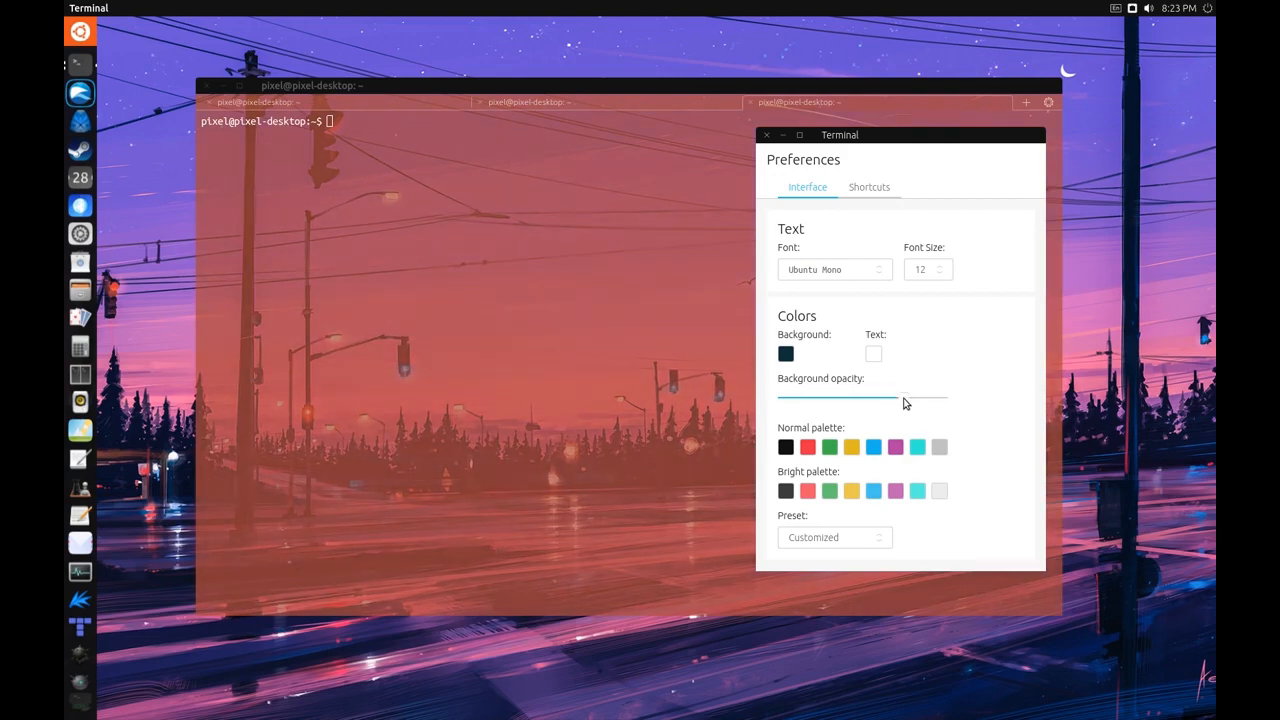